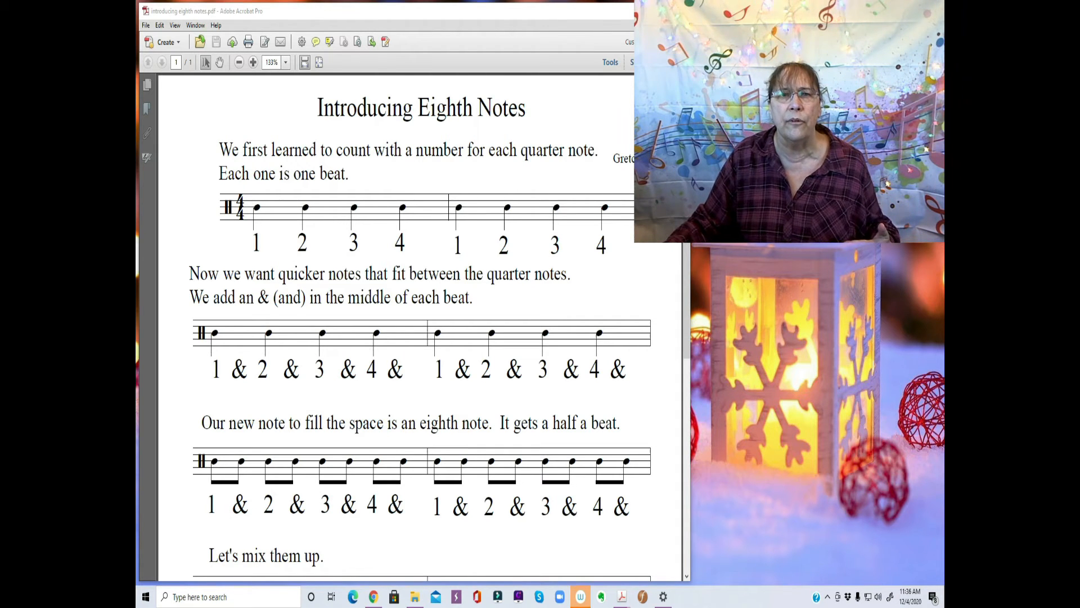
scroll(down, 3)
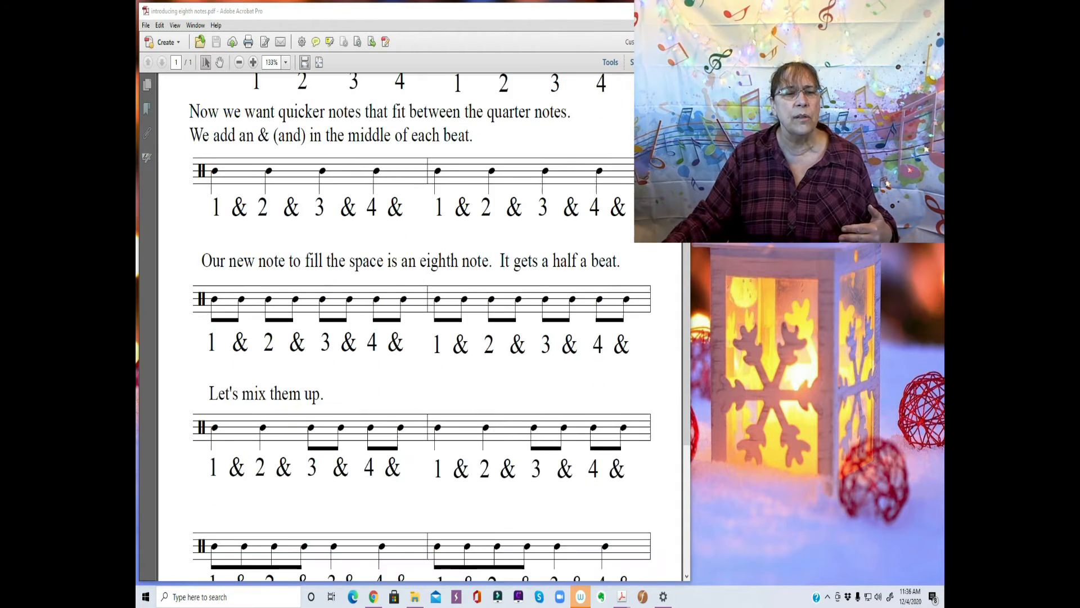
scroll(down, 3)
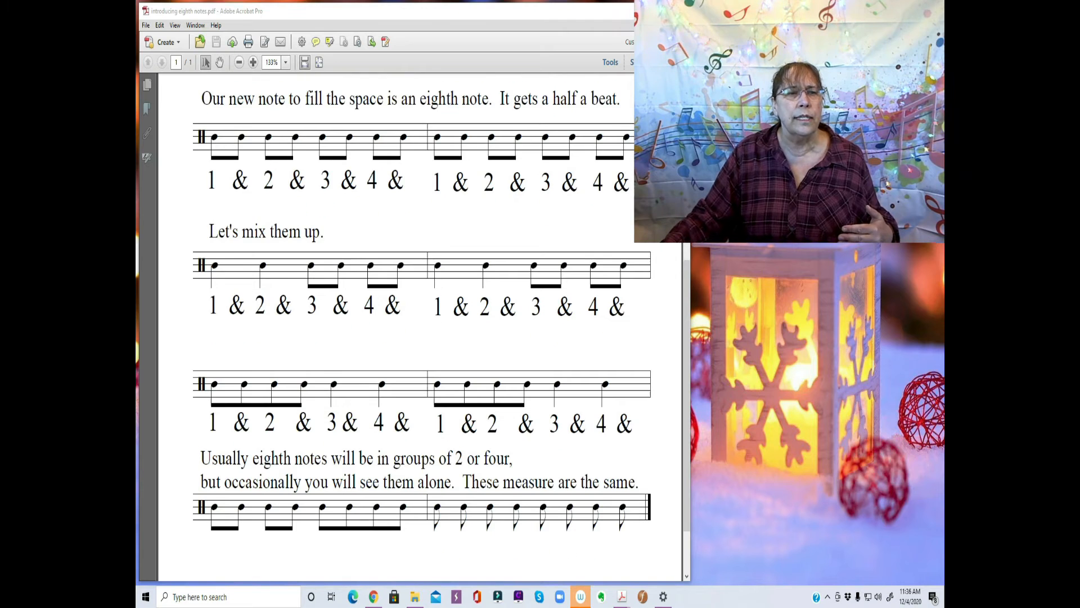